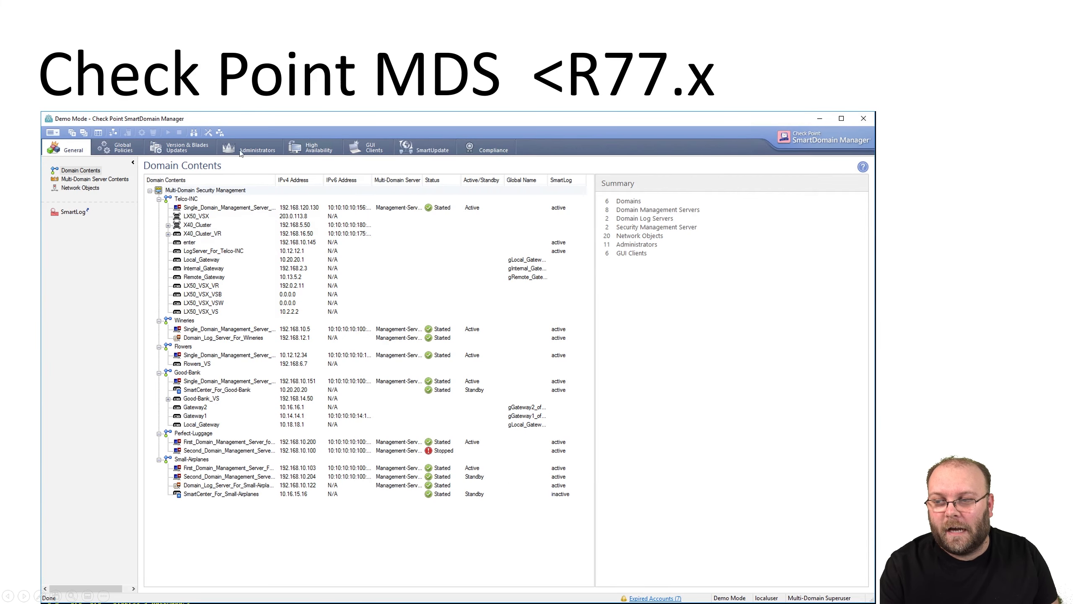
mouse_move(313, 416)
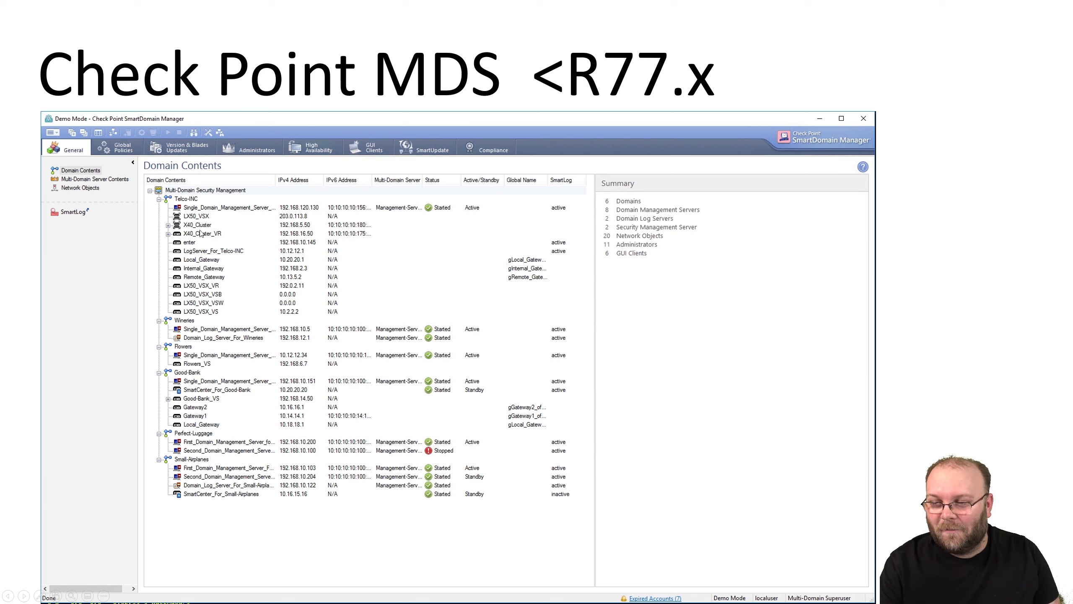
mouse_move(710, 383)
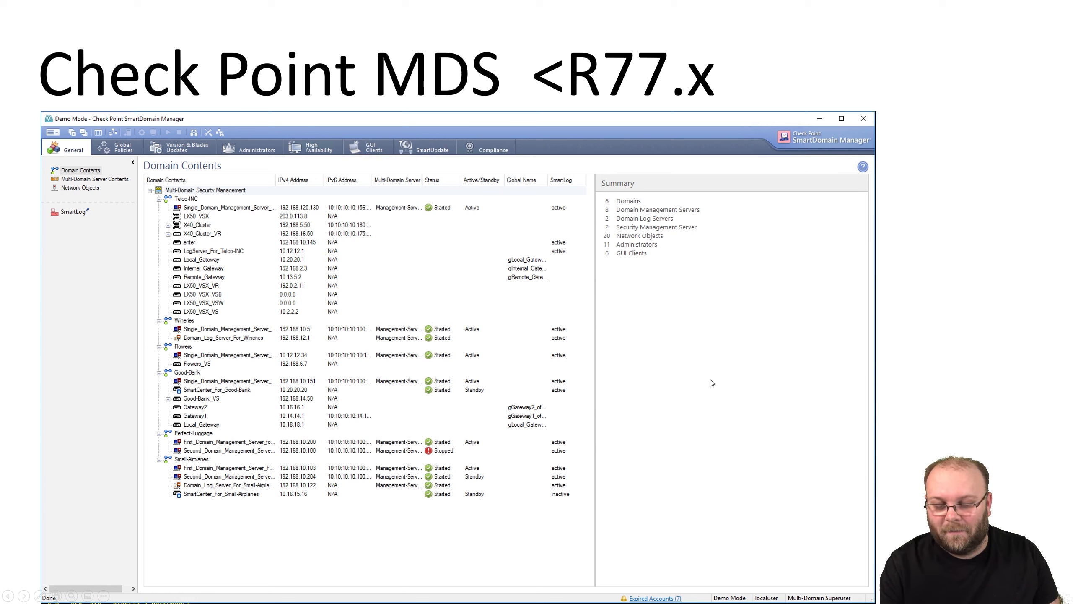
mouse_move(1020, 411)
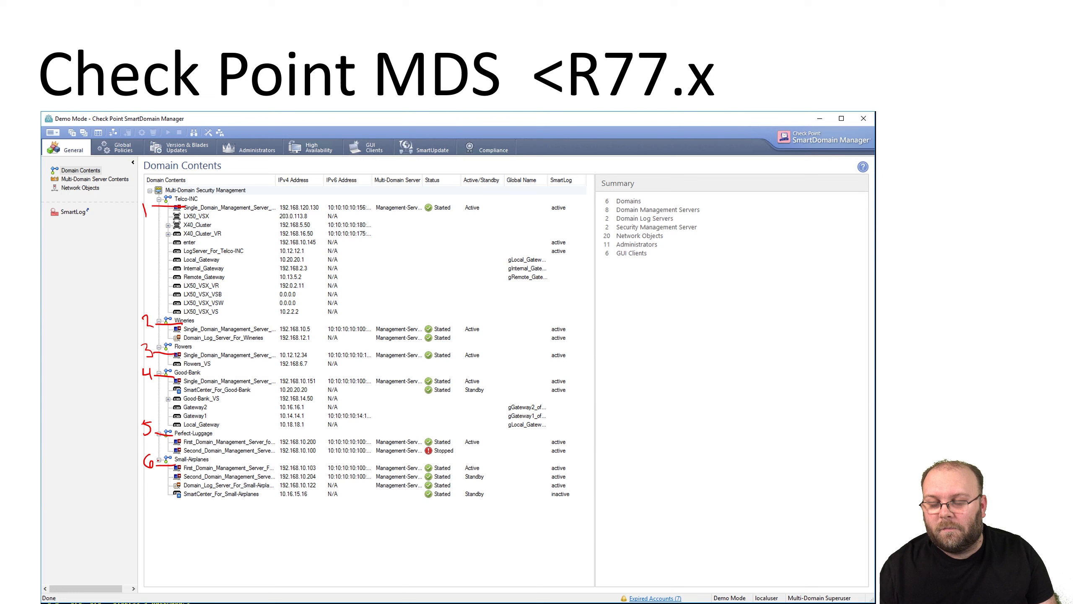
mouse_move(262, 226)
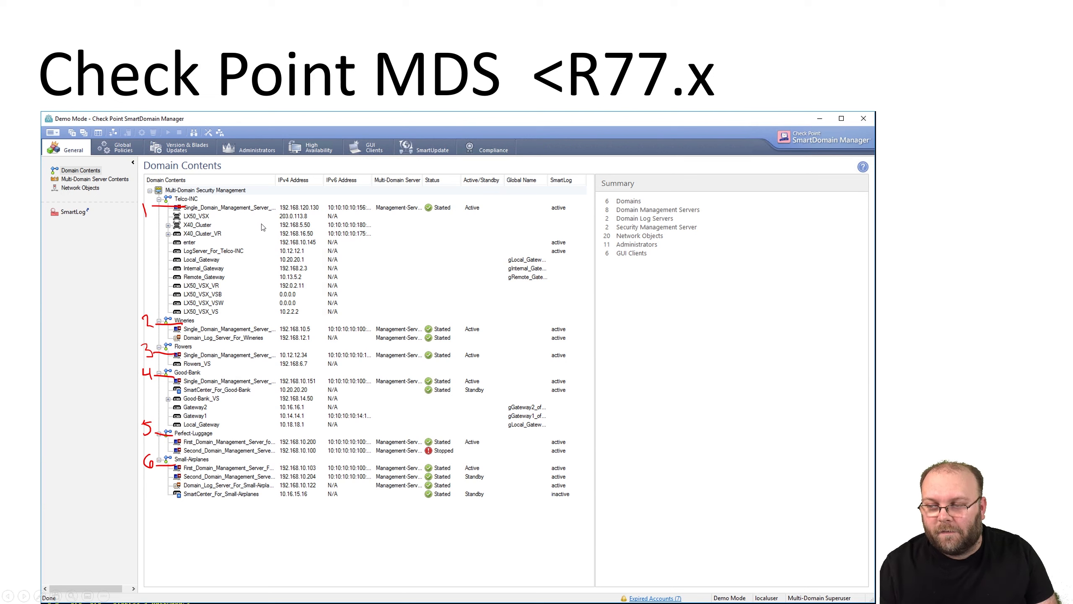
mouse_move(215, 219)
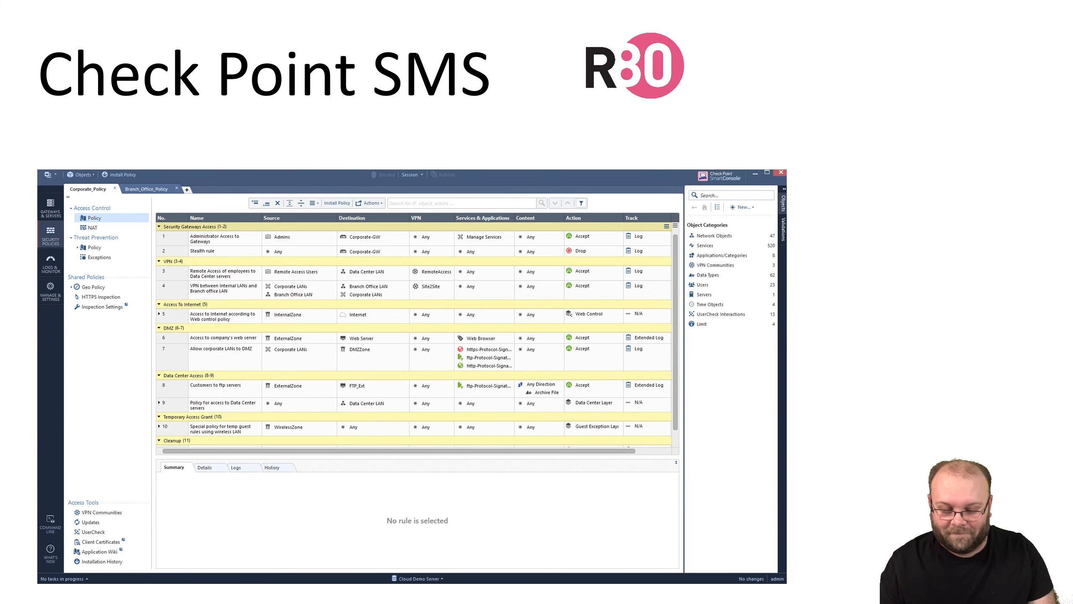
key("Right")
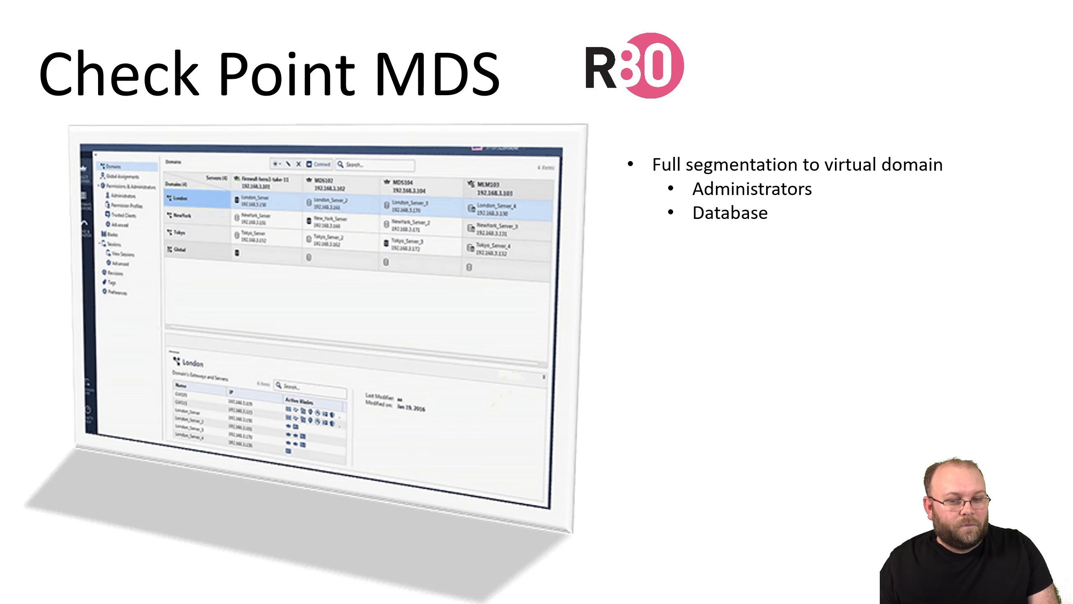